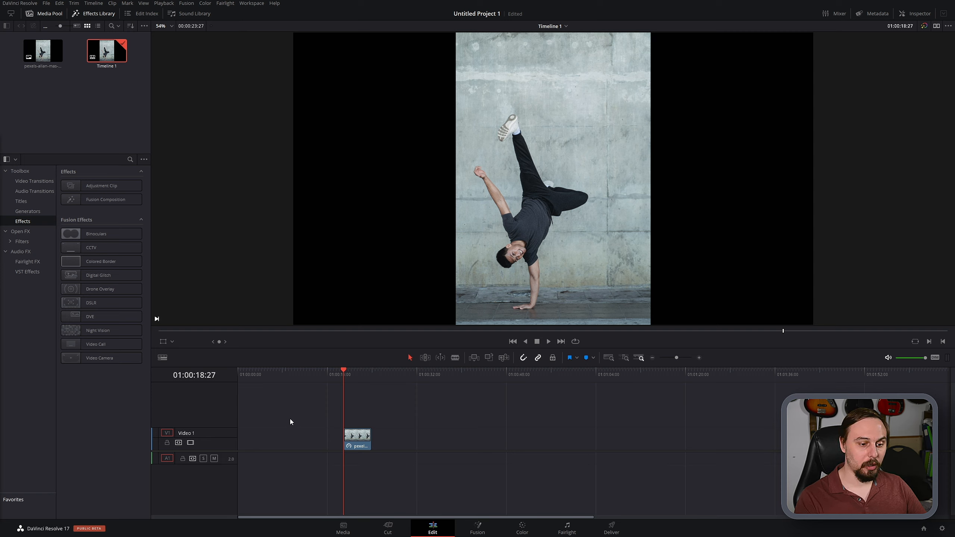
Step: Select the breakdancer photo clip on Video 1 and move it to the Color page
click(358, 438)
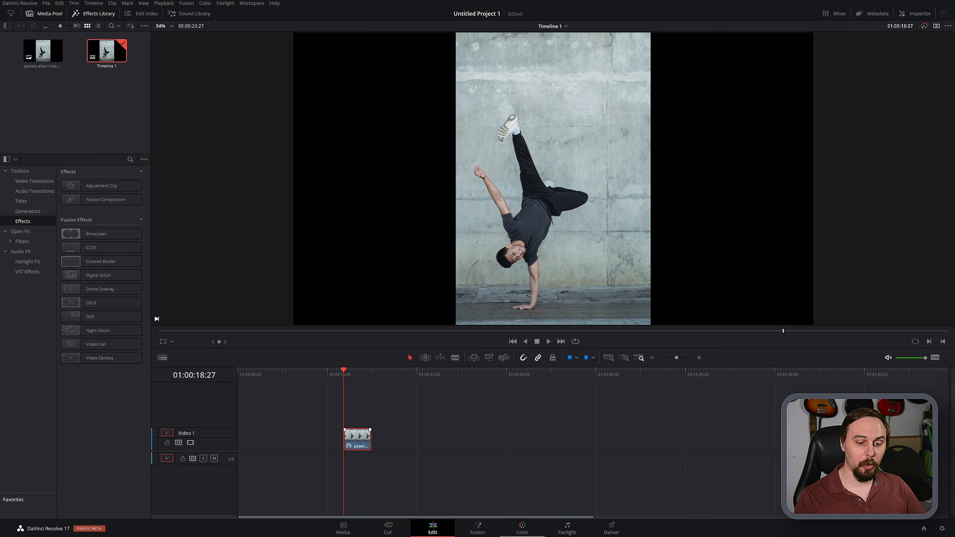
click(521, 527)
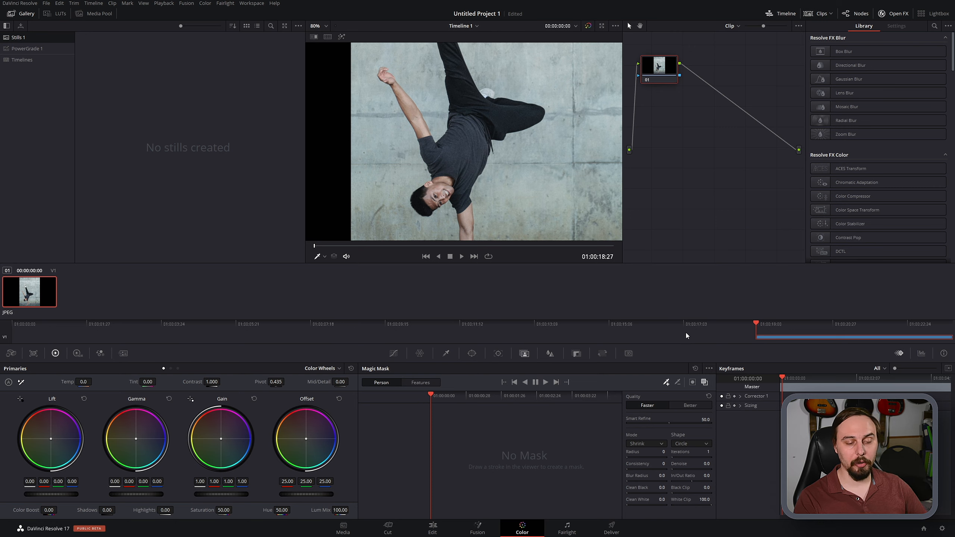
mouse_move(561, 364)
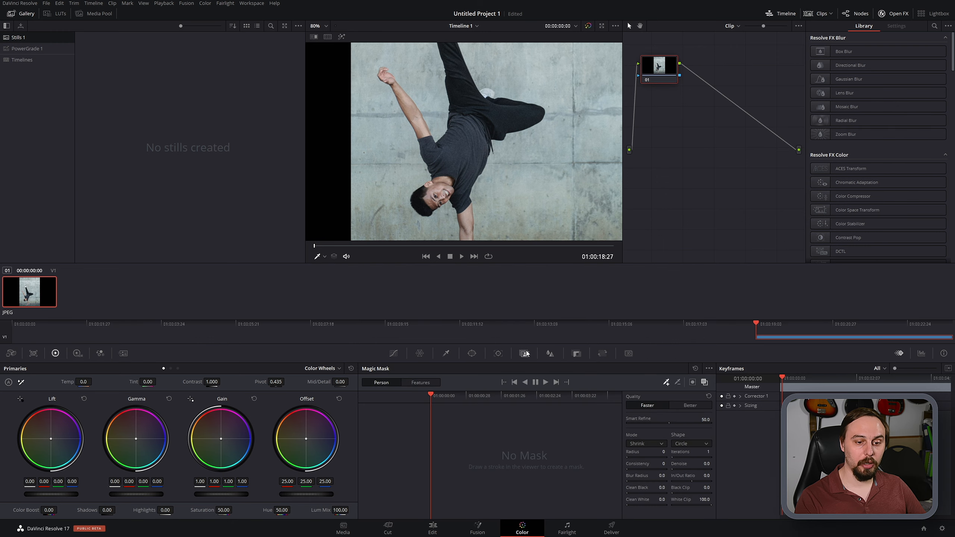
mouse_move(524, 353)
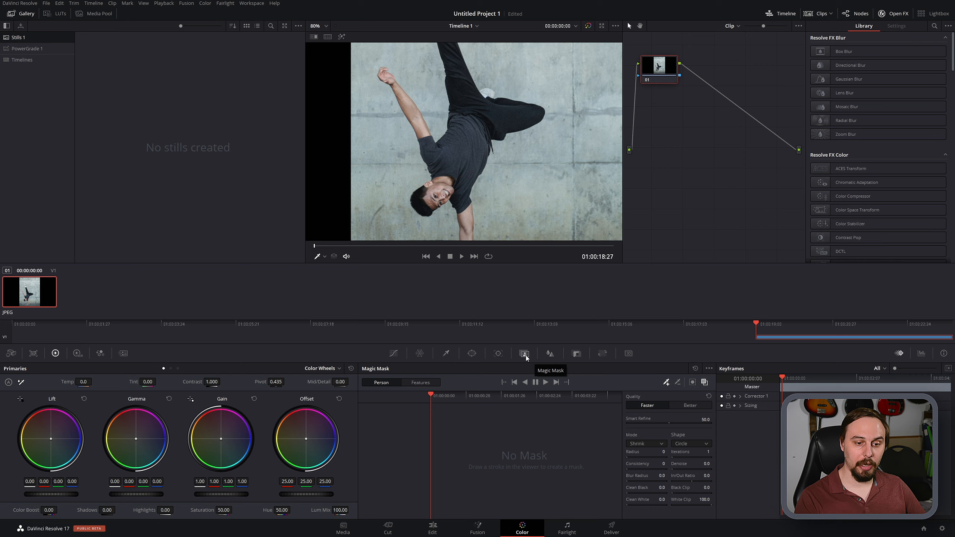
mouse_move(532, 345)
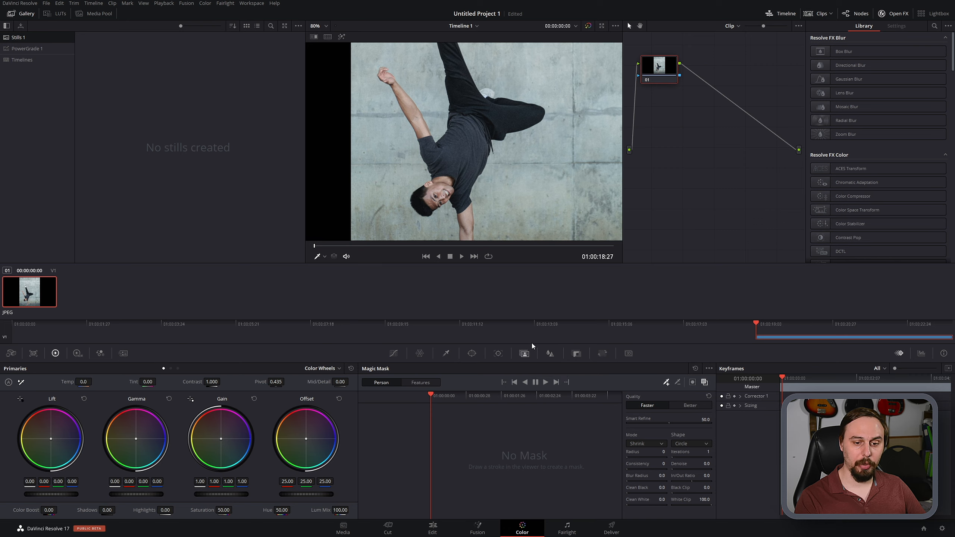
mouse_move(531, 162)
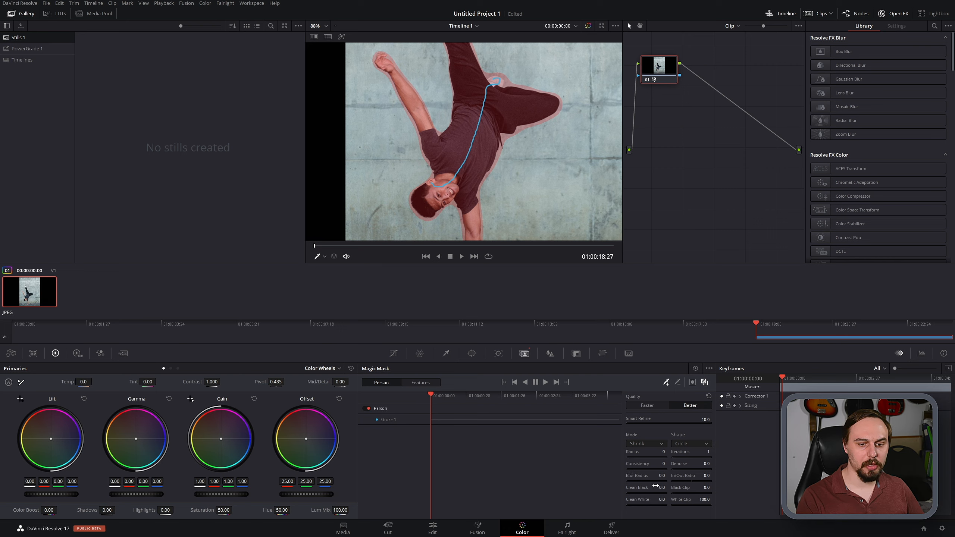
mouse_move(461, 105)
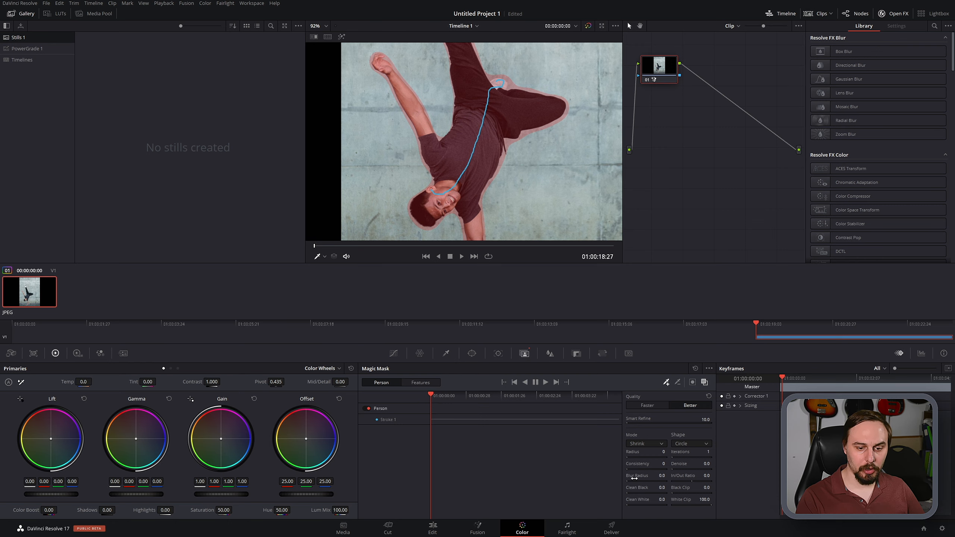
Step: Raise the Magic Mask Blur Radius to 0.1
drag(662, 476, 667, 475)
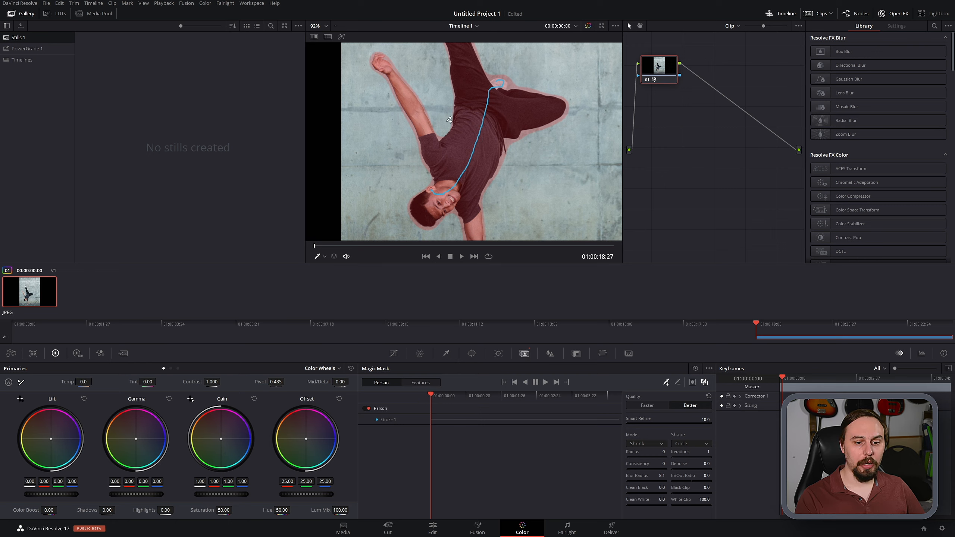
mouse_move(555, 251)
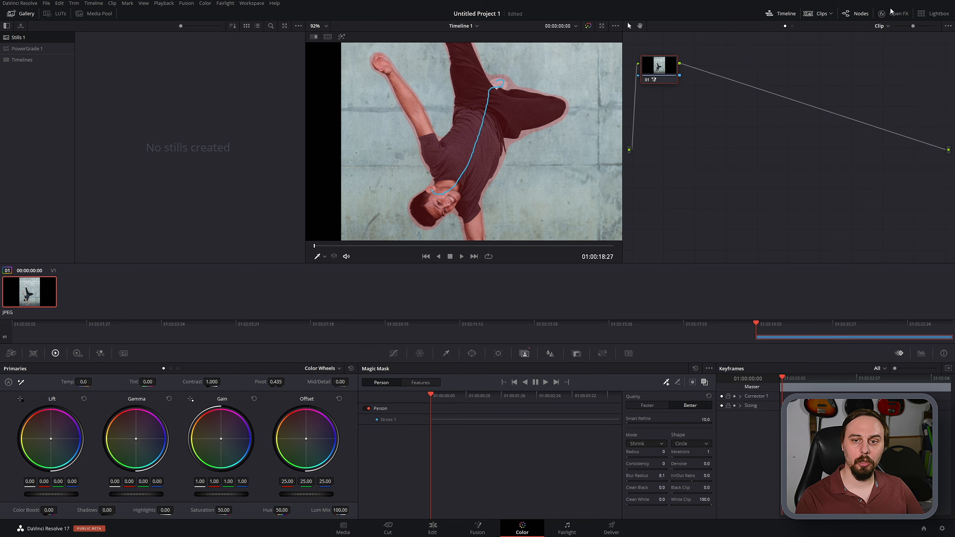
Step: Apply Resolve FX Revival's Object Removal from the OpenFX Library to masked node 01
click(894, 14)
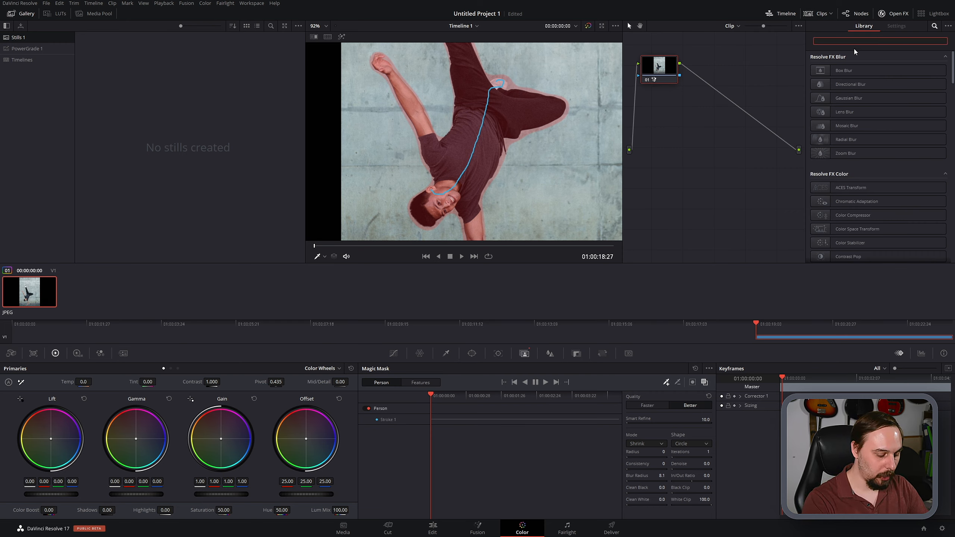
text(obj)
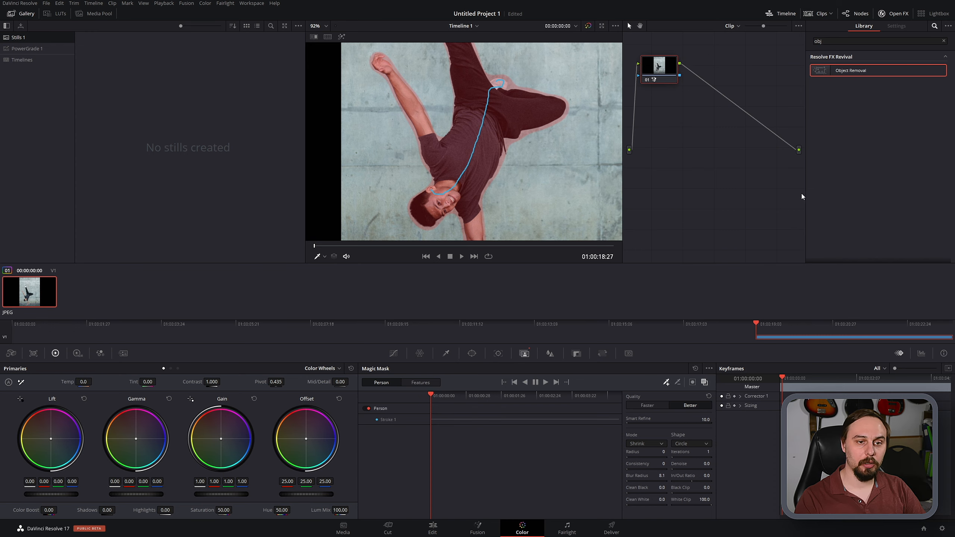
click(896, 26)
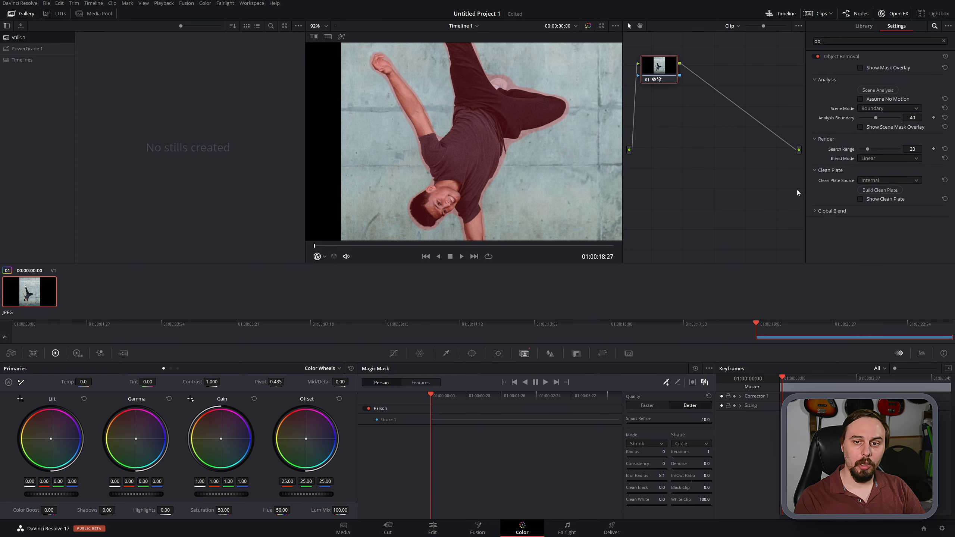
mouse_move(900, 239)
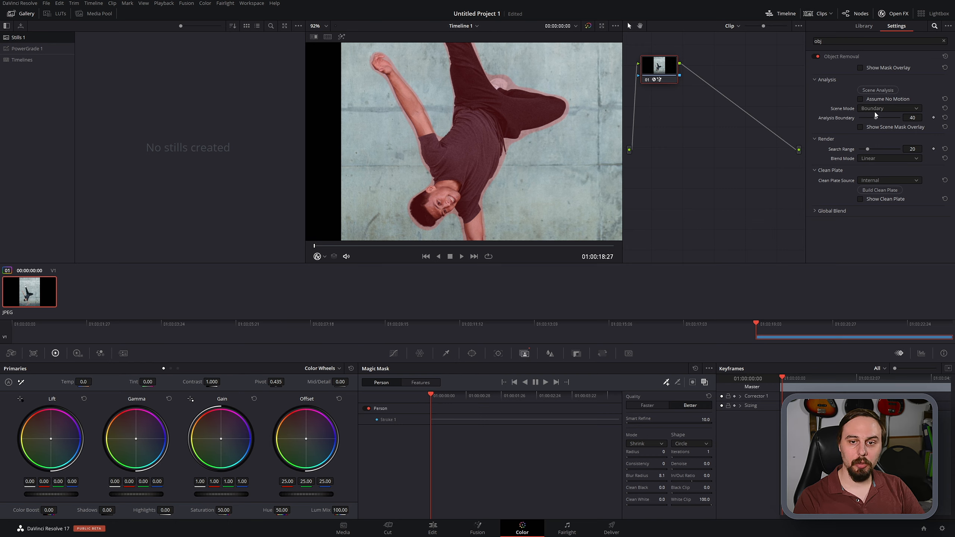
Step: Set Scene Mode to Object and Blend Mode to Adaptive Blend, and show the scene mask overlay
click(889, 108)
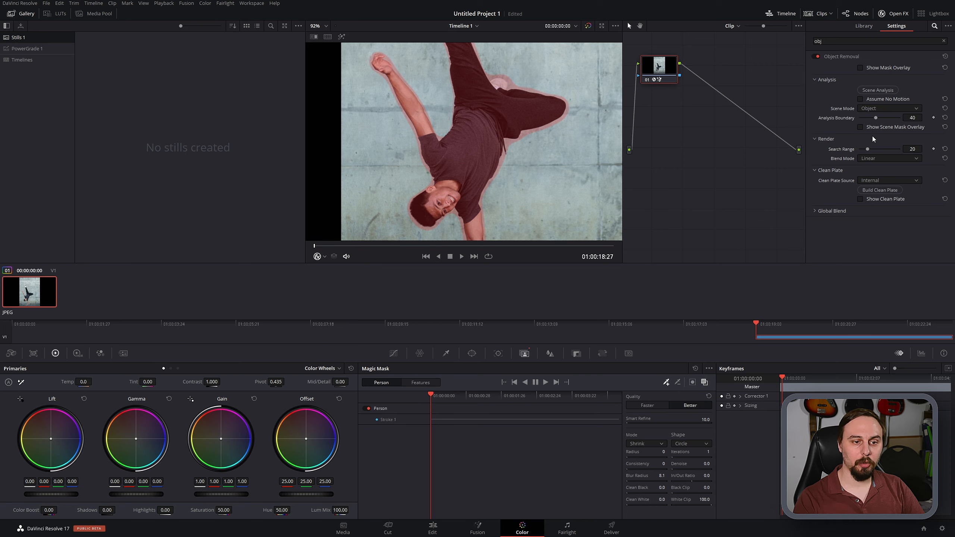
mouse_move(611, 200)
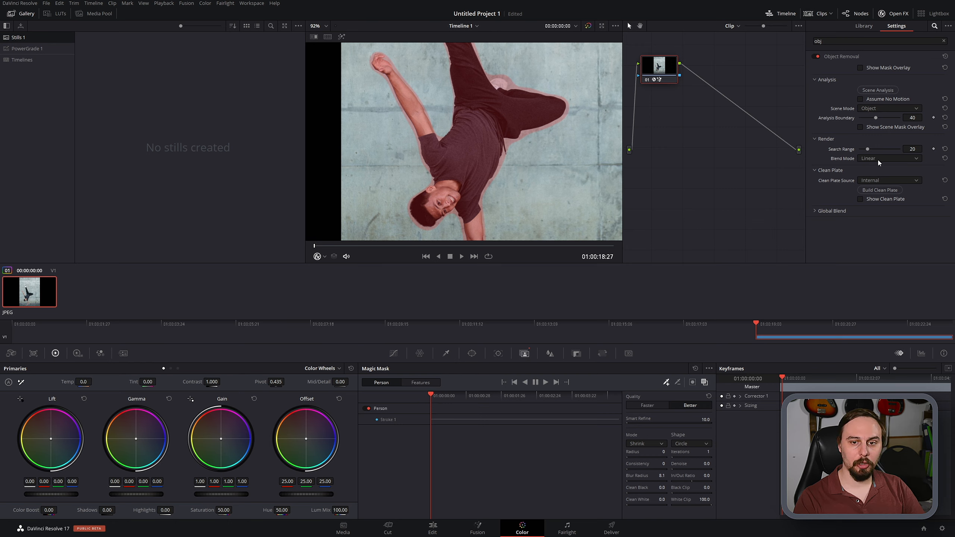
click(889, 159)
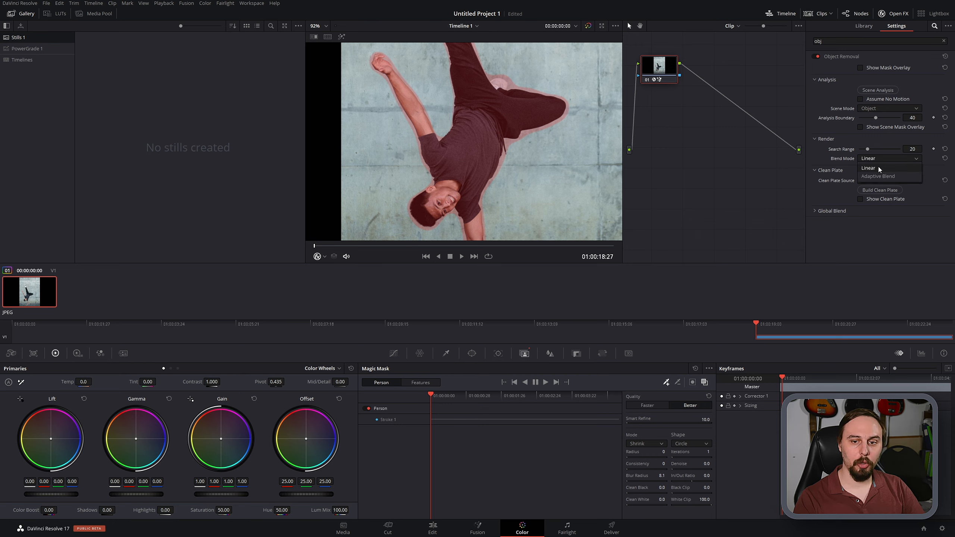
click(878, 176)
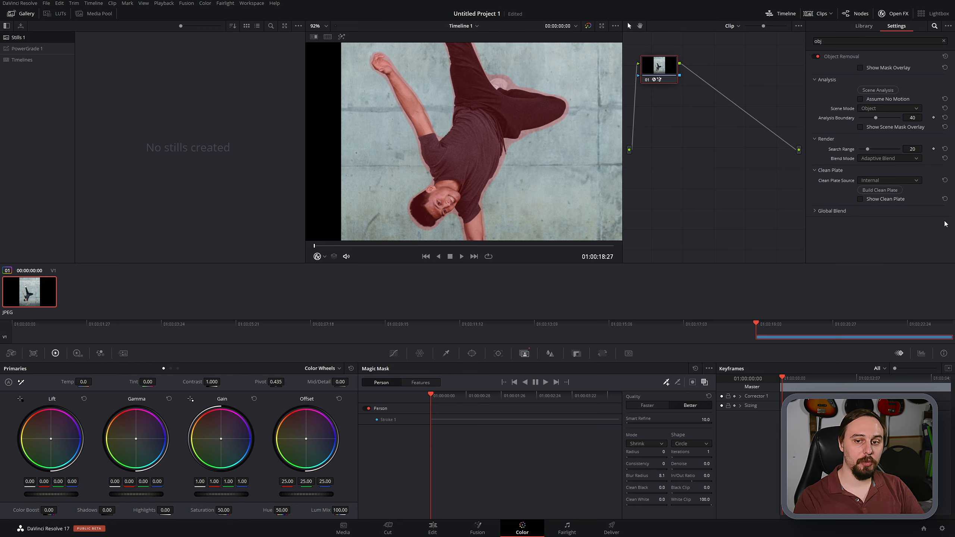
click(889, 159)
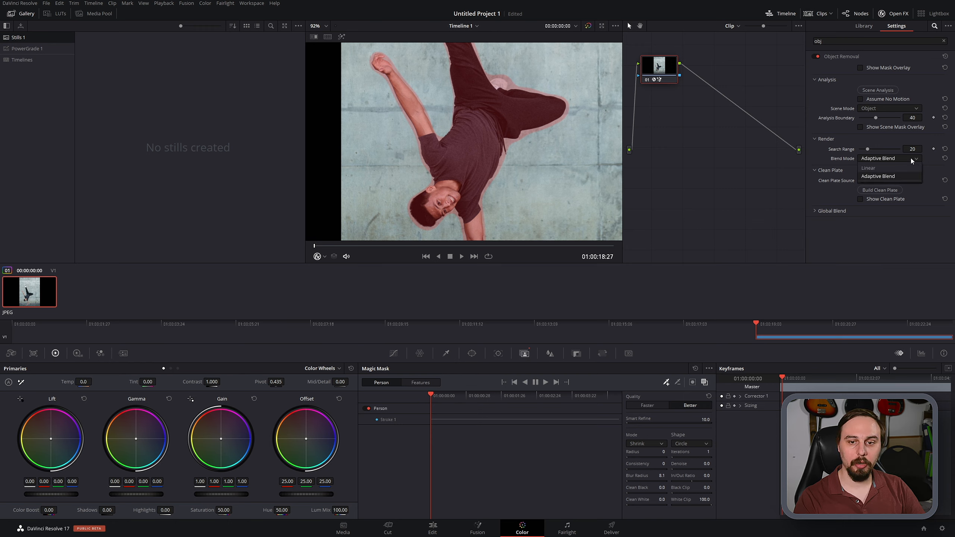
click(878, 176)
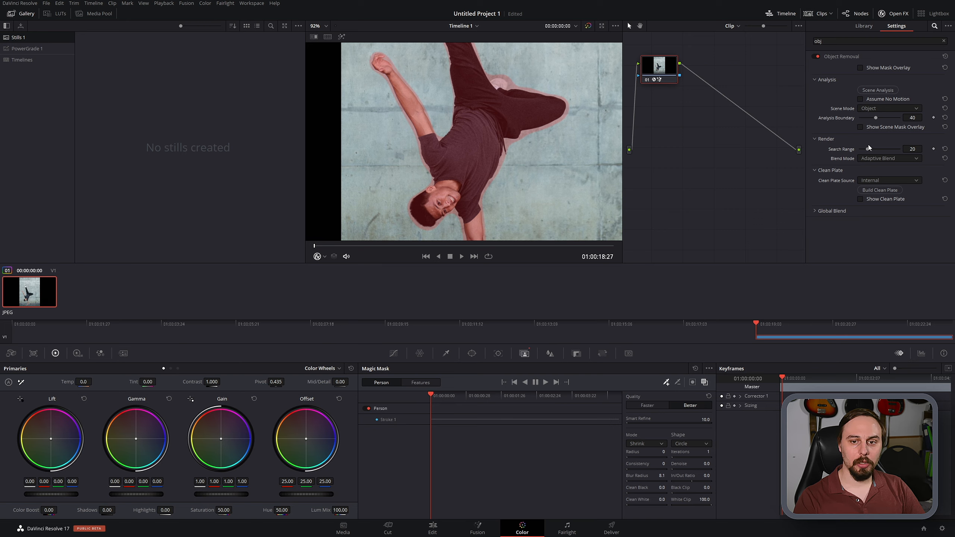
click(860, 127)
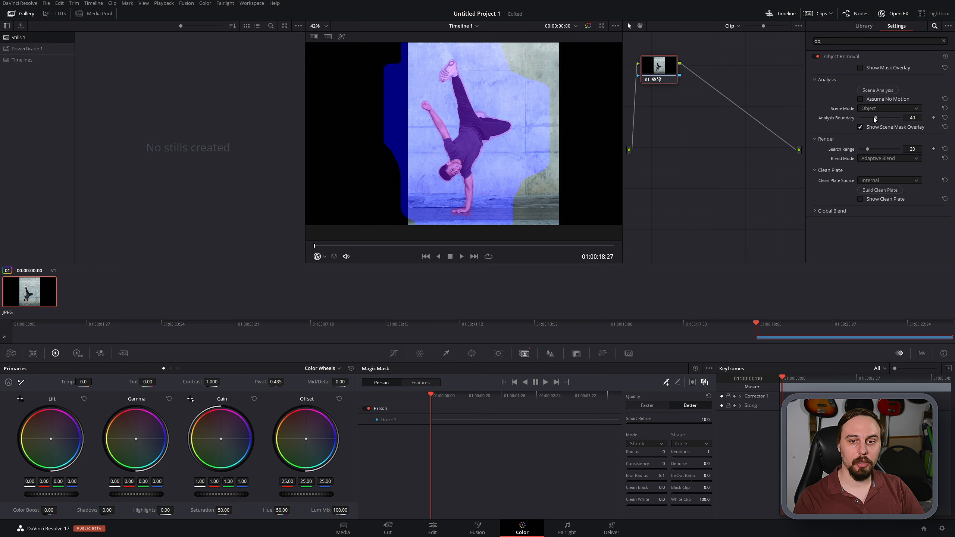
Step: Lower Analysis Boundary to 12, hide the scene mask overlay, and assume a static background
drag(908, 117, 871, 118)
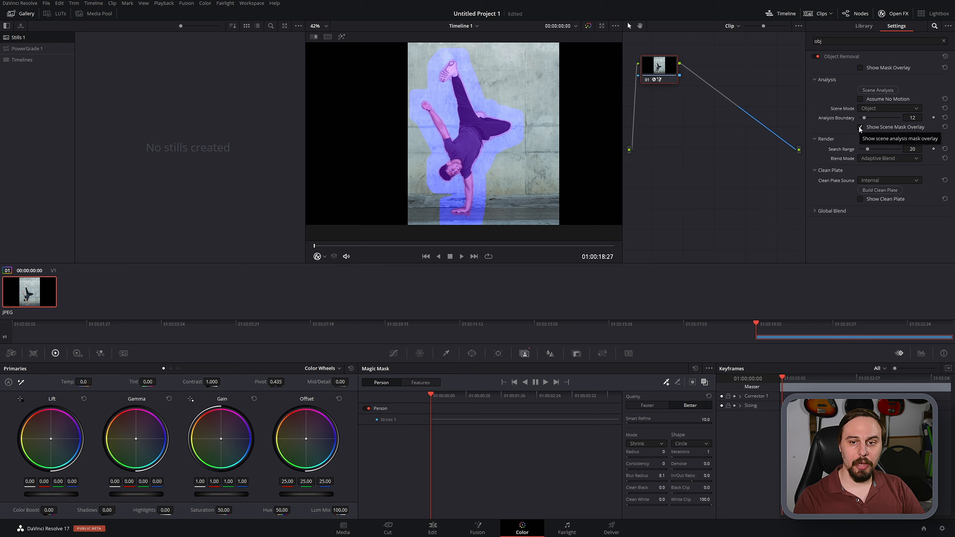
click(860, 126)
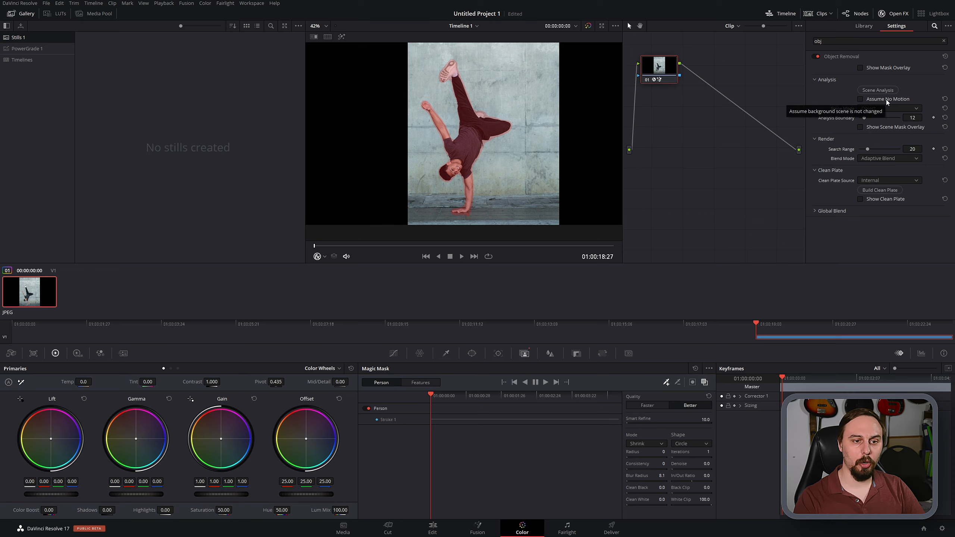
click(859, 99)
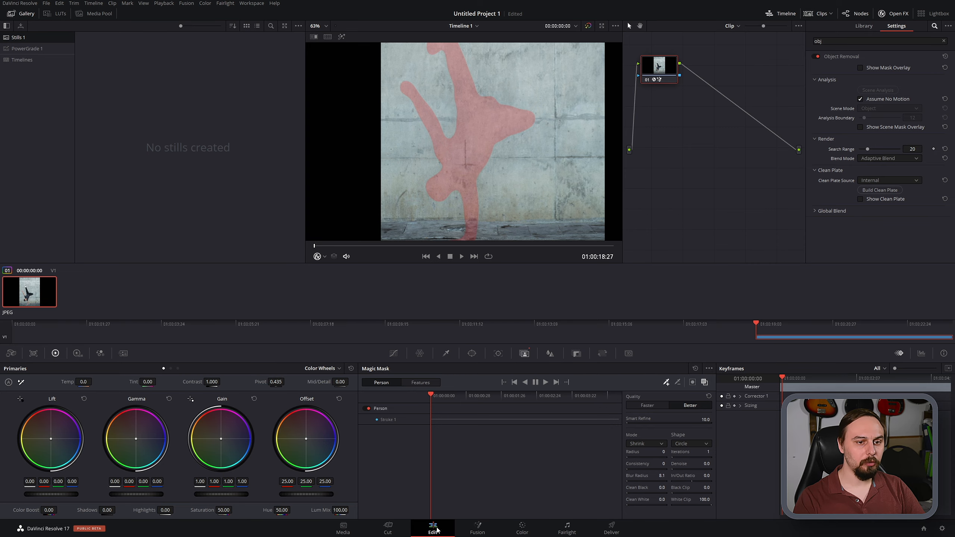
Step: Back on the Edit page, disable the Video 2 track holding the original photo
click(432, 526)
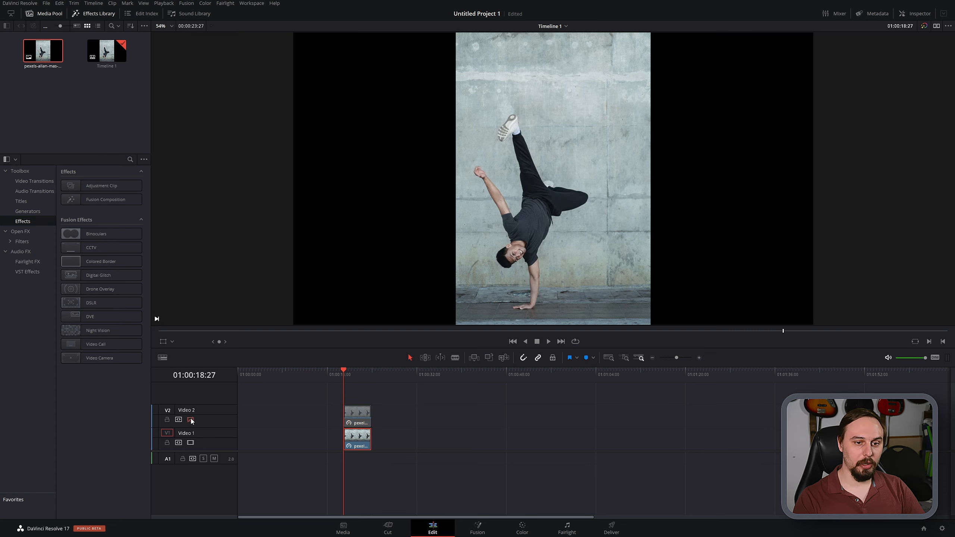
mouse_move(189, 420)
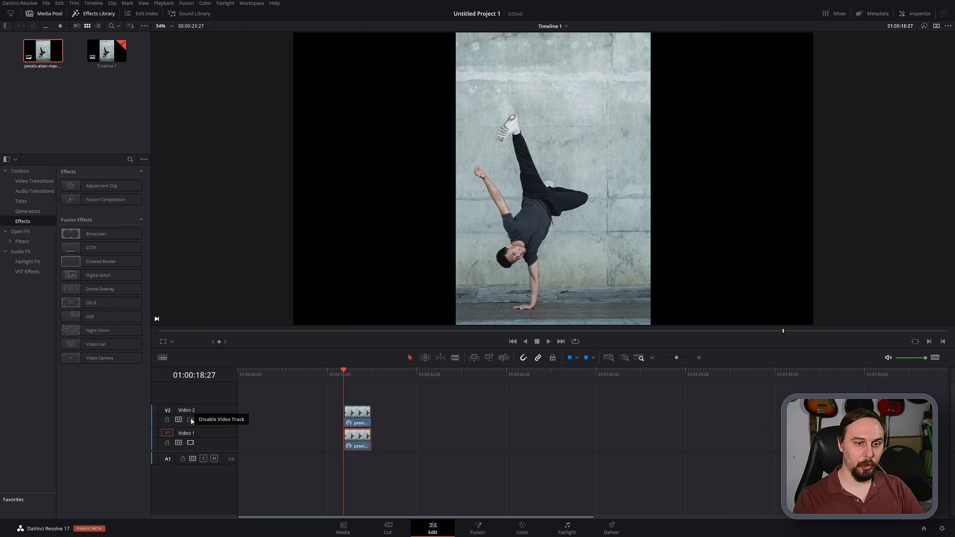
click(190, 420)
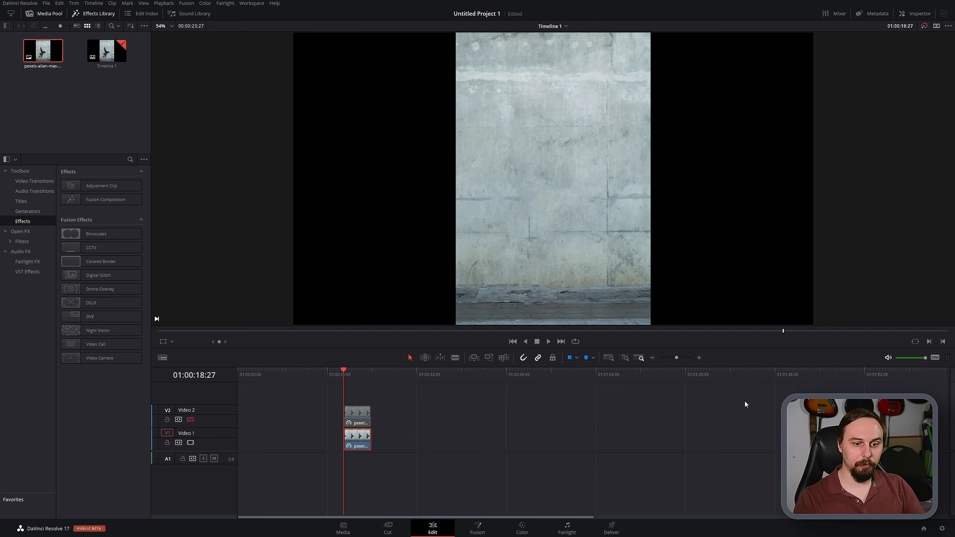